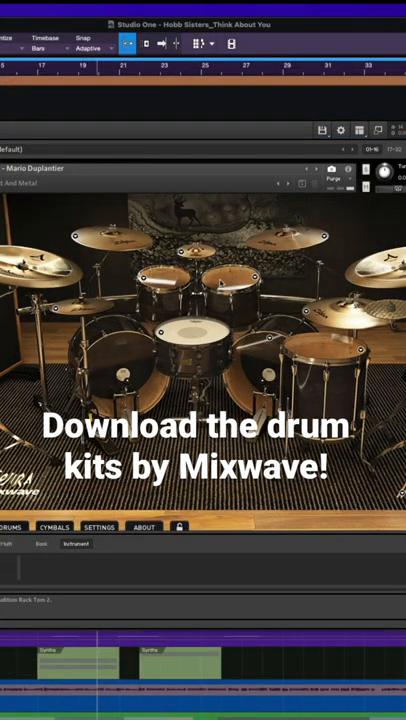
mouse_move(145, 358)
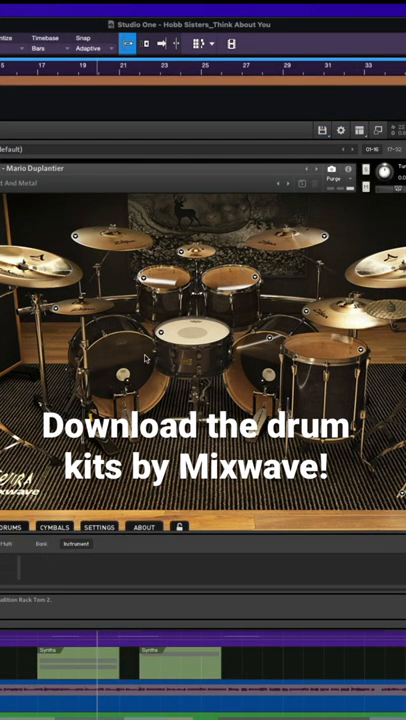